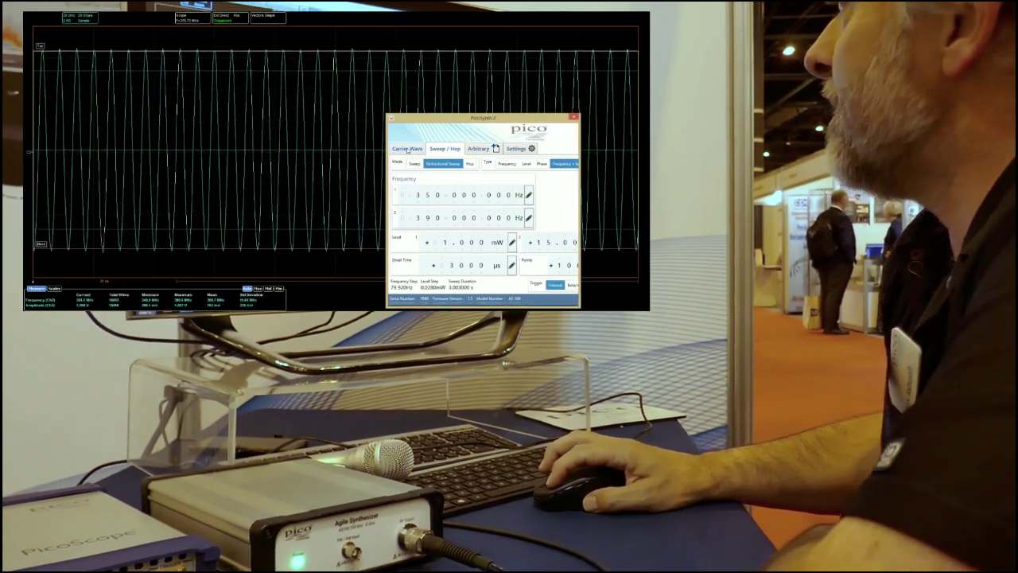
Step: Leave the Sweep/Hop page and show the Carrier Wave settings near 351.4 MHz
{"action": "left_click", "coordinate": [407, 150]}
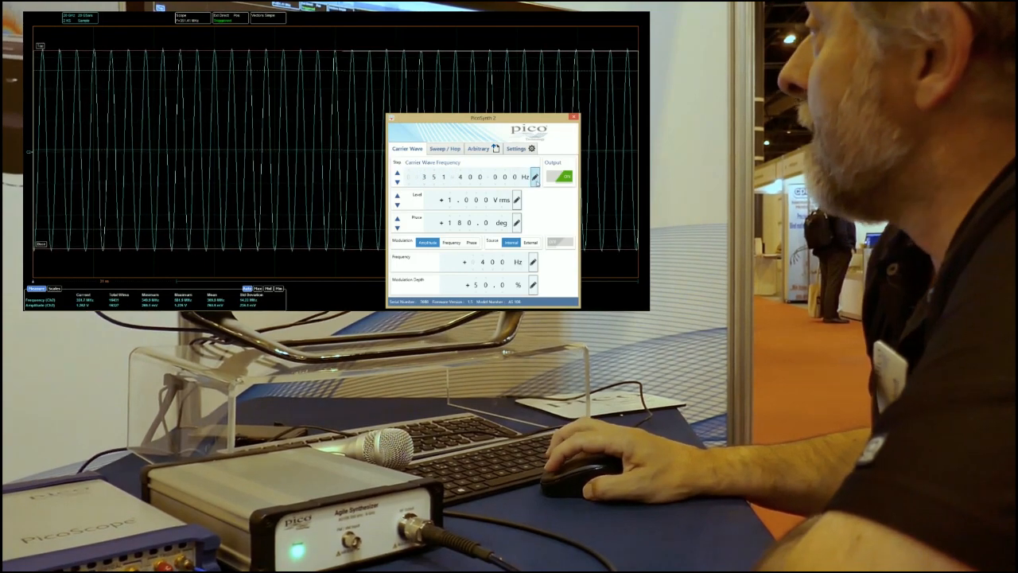
Step: Step the carrier frequency to 250 MHz and show the output level in Vpp
{"action": "left_click", "coordinate": [521, 201]}
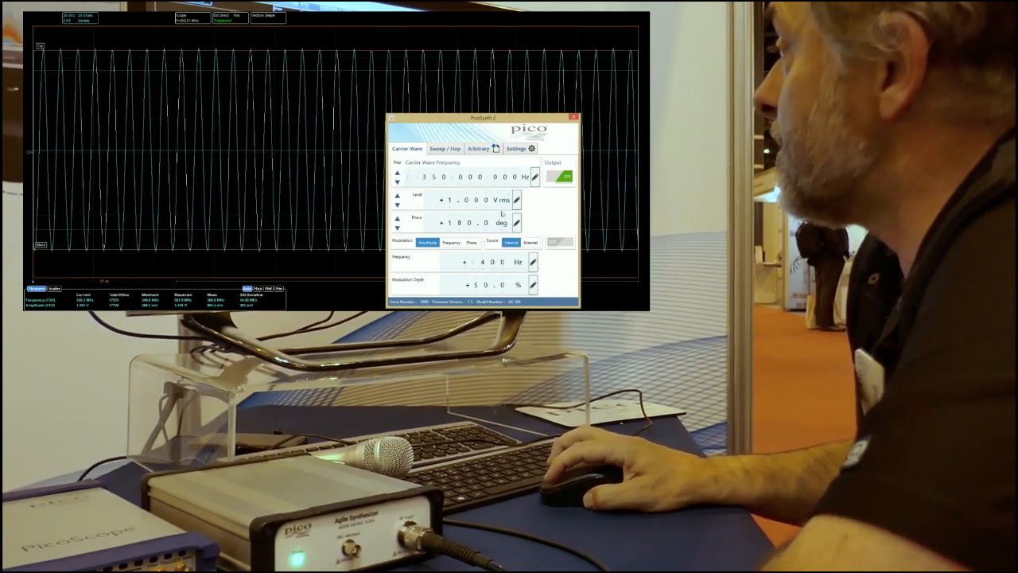
{"action": "left_click", "coordinate": [499, 197]}
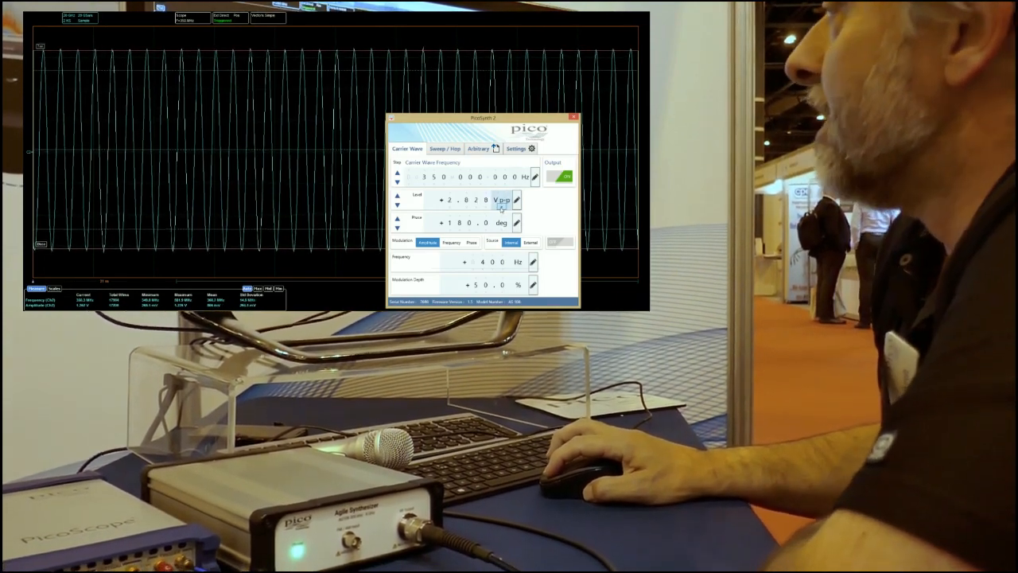